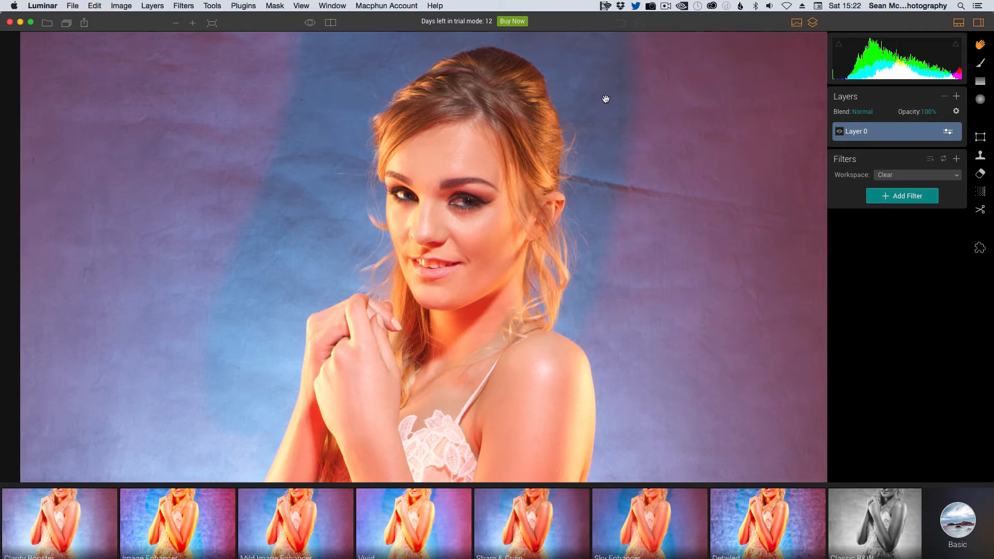
{"action": "mouse_move", "coordinate": [603, 101]}
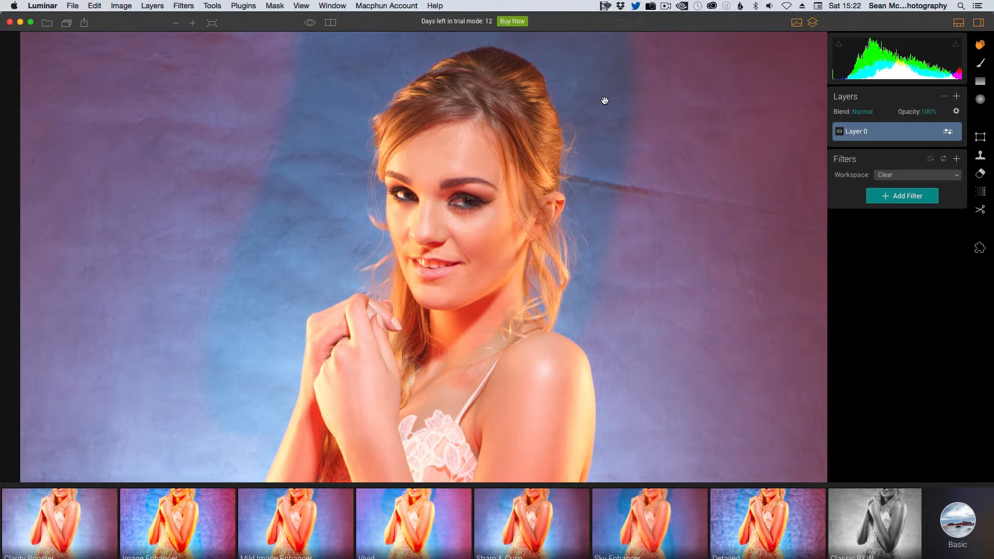
{"action": "mouse_move", "coordinate": [603, 99]}
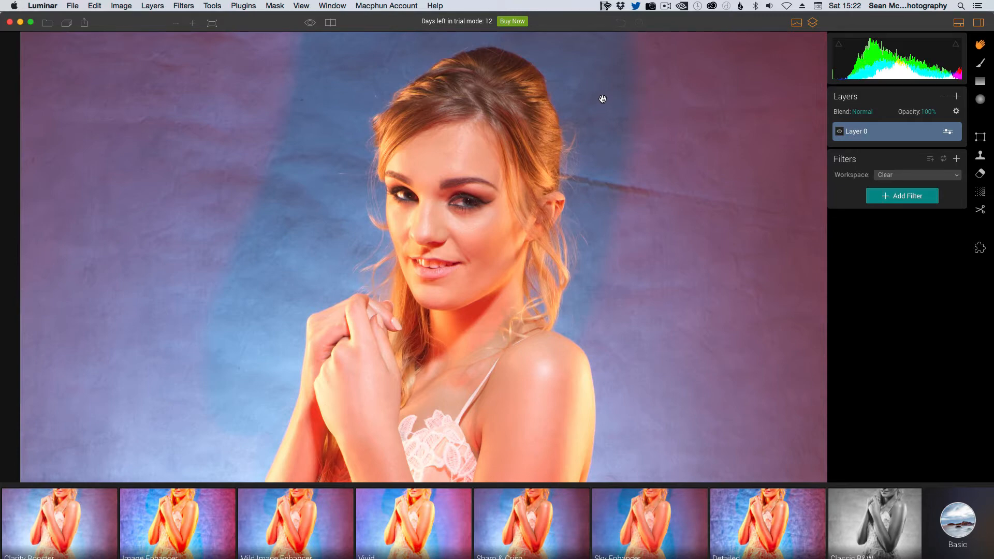
{"action": "mouse_move", "coordinate": [601, 100]}
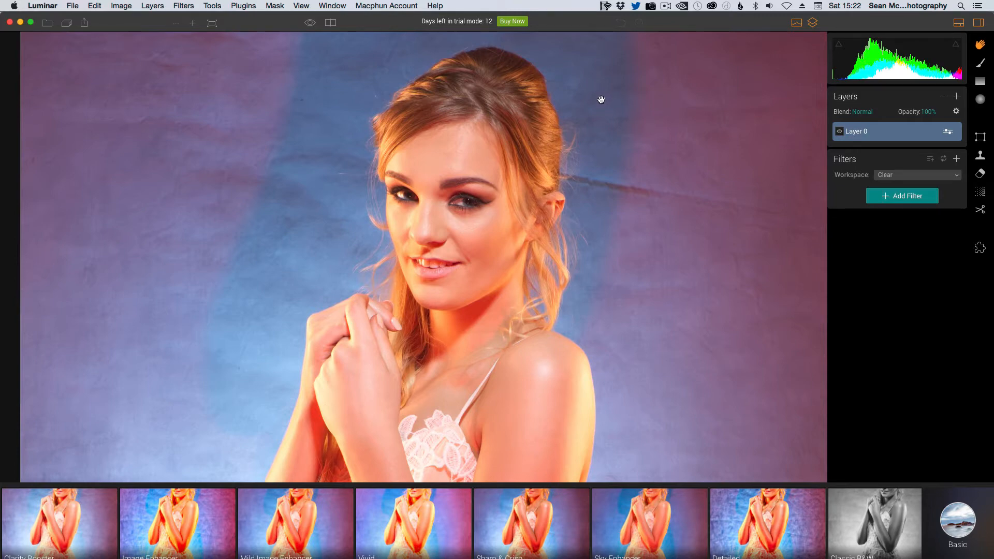
{"action": "mouse_move", "coordinate": [335, 162]}
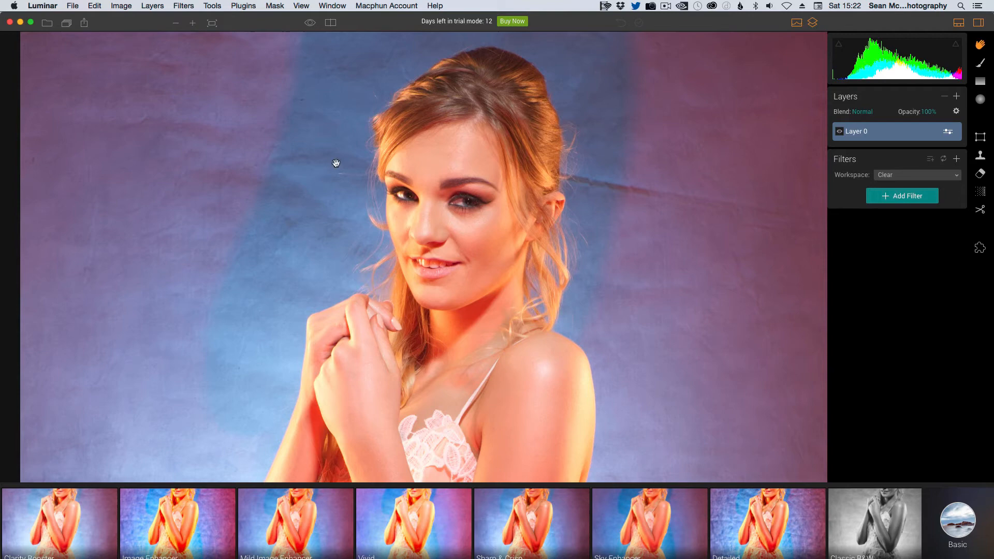
- Install Luminar as an Adobe Photoshop plugin from Install Plugins, authorising with the password
{"action": "left_click", "coordinate": [42, 7]}
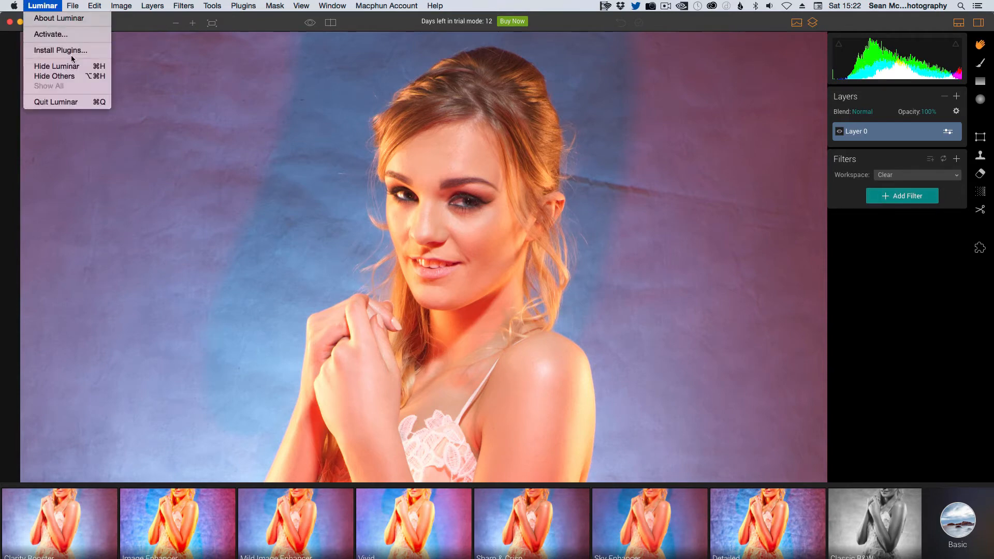
{"action": "left_click", "coordinate": [60, 50]}
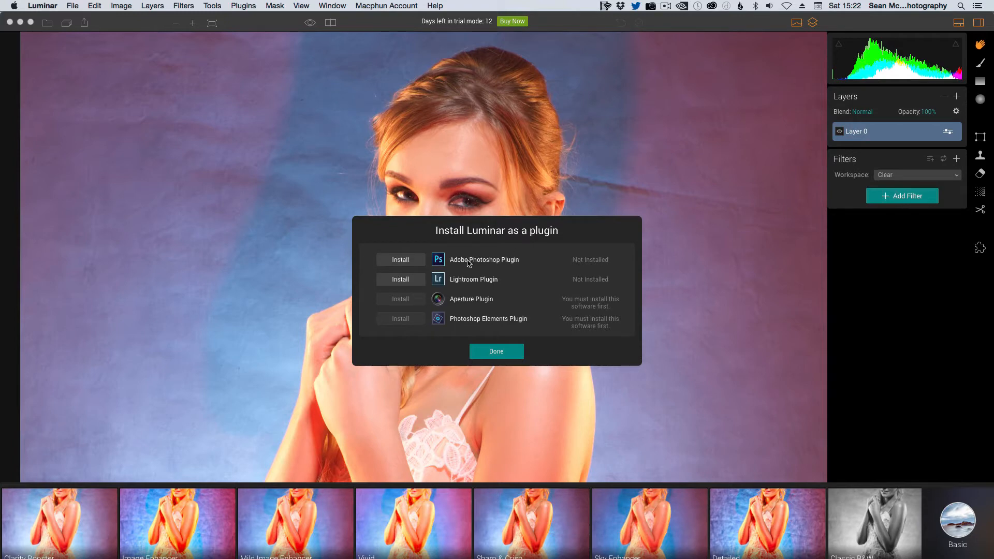
{"action": "mouse_move", "coordinate": [400, 261]}
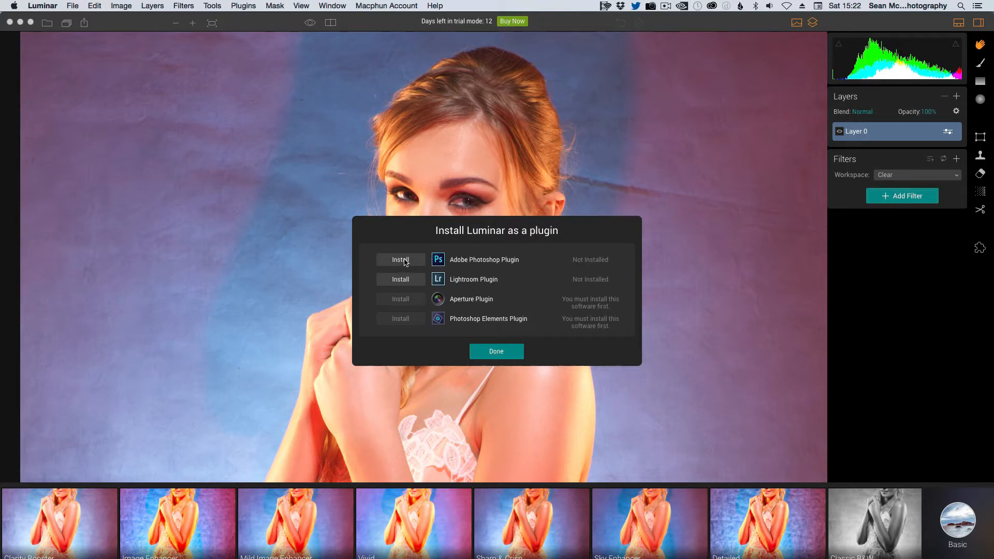
{"action": "left_click", "coordinate": [400, 259]}
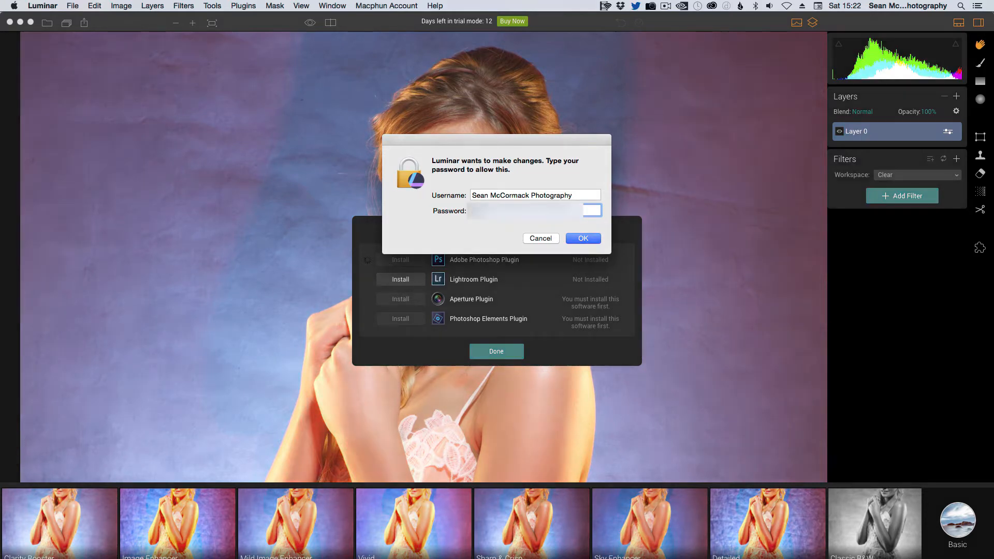
{"action": "left_click", "coordinate": [581, 238]}
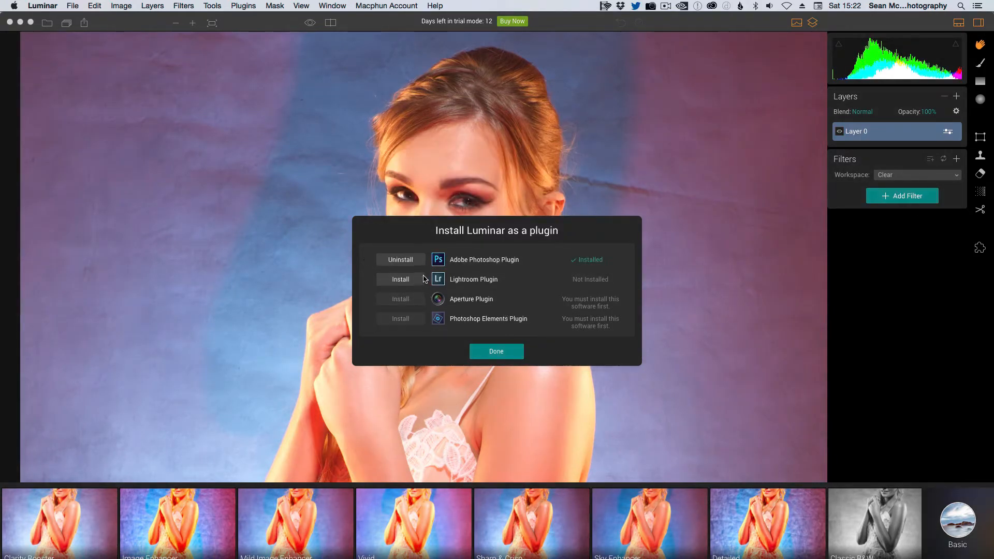
- Install the Lightroom plugin, acknowledge the restart warning, and finish with Done
{"action": "left_click", "coordinate": [400, 279]}
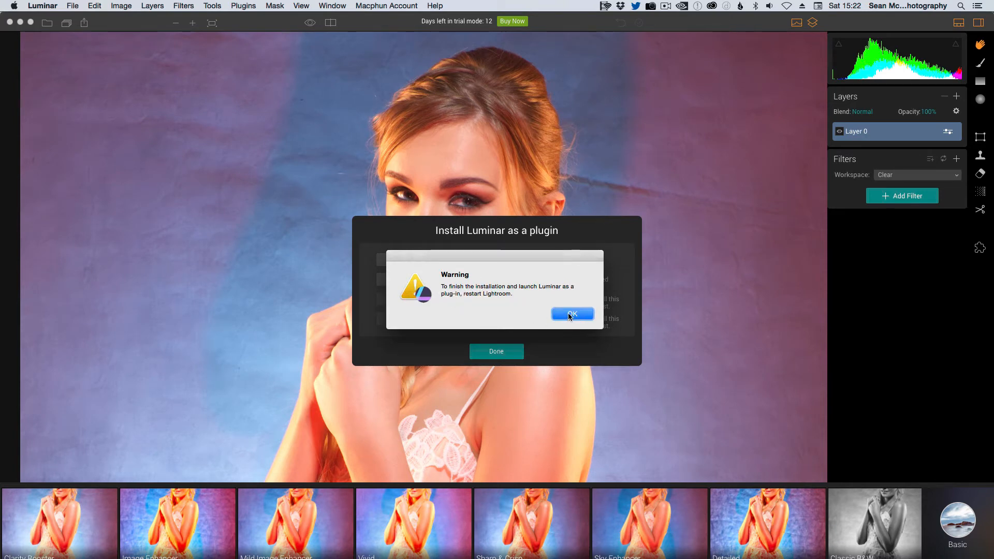
{"action": "left_click", "coordinate": [571, 315]}
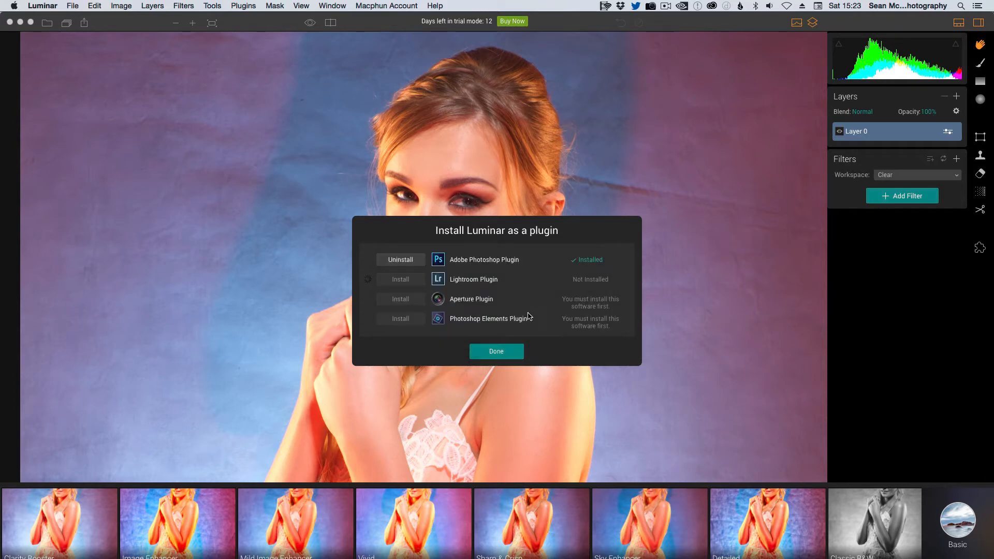
{"action": "left_click", "coordinate": [400, 278]}
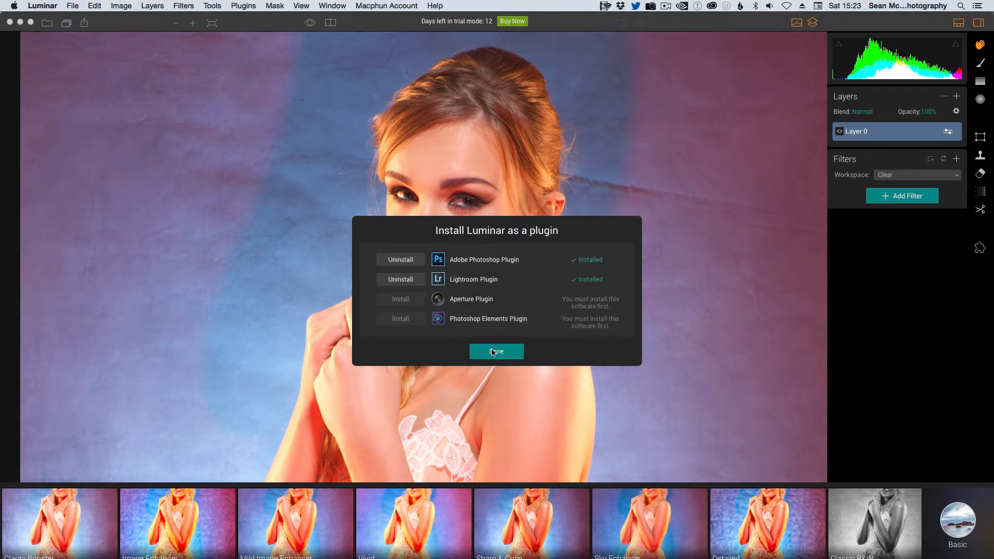
{"action": "left_click", "coordinate": [496, 351]}
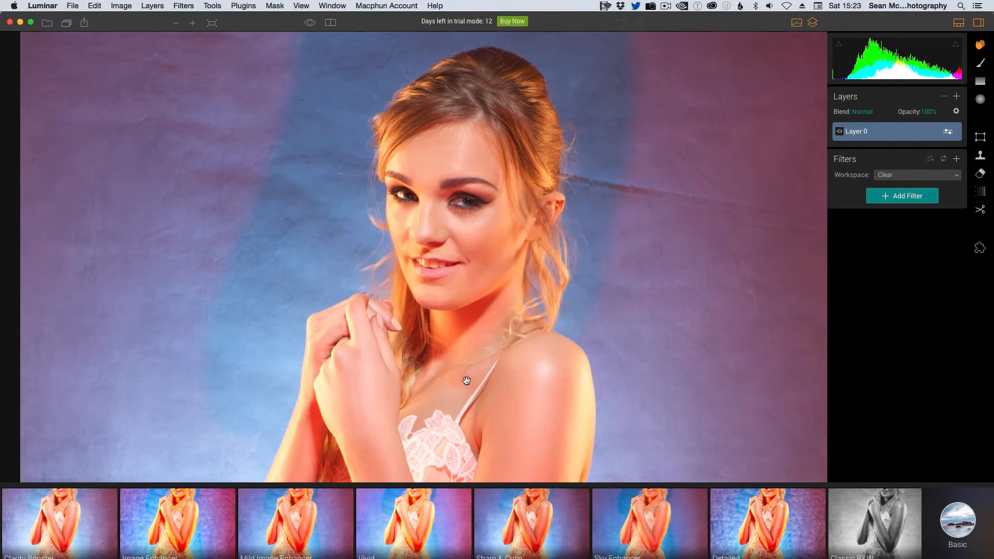
{"action": "mouse_move", "coordinate": [504, 340]}
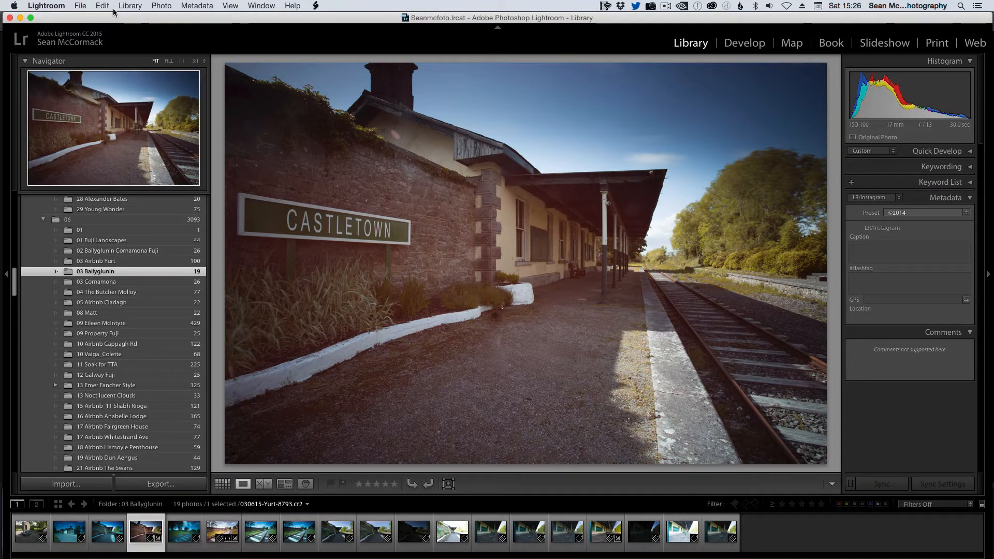
- Send a TIFF copy with Lightroom adjustments to Luminar via Photo > Edit In
{"action": "left_click", "coordinate": [161, 6]}
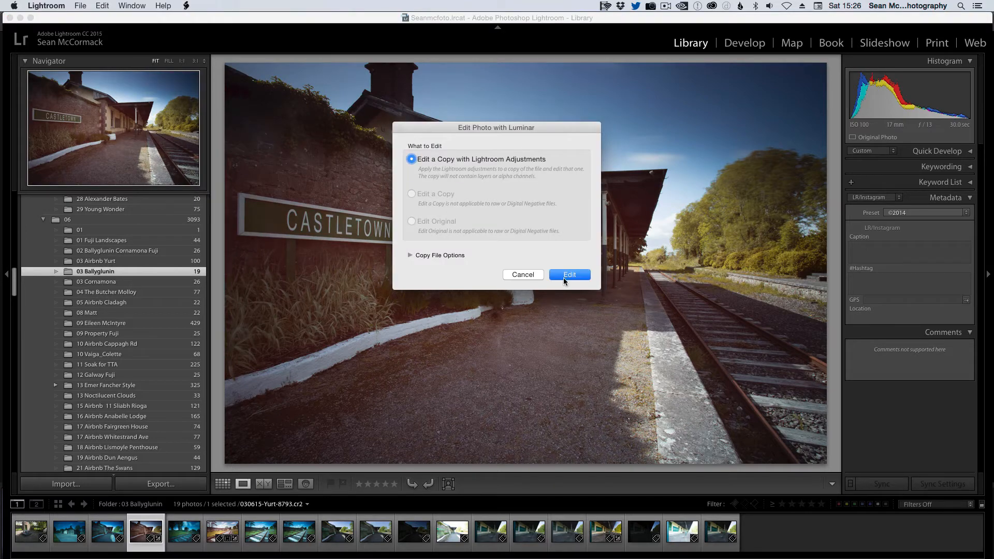
{"action": "left_click", "coordinate": [410, 255]}
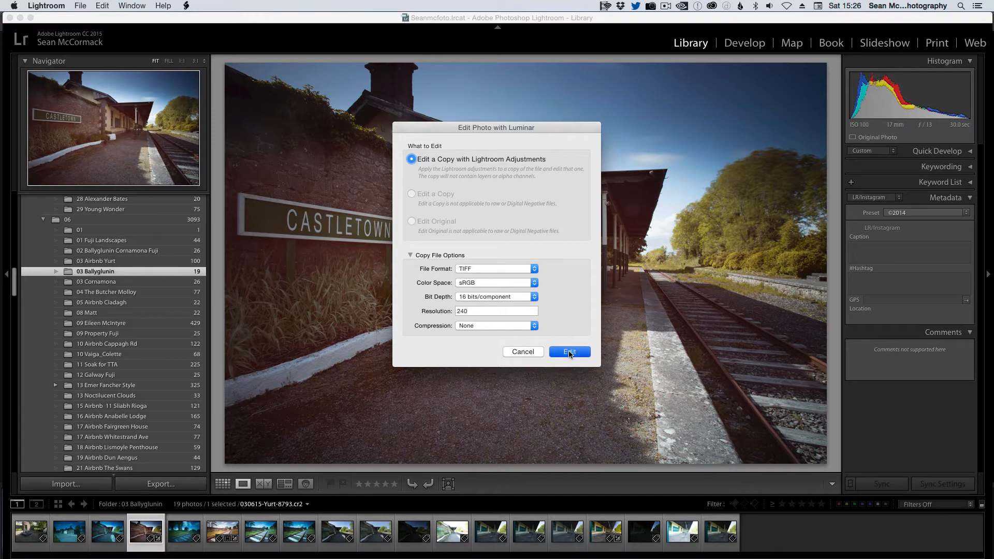
{"action": "left_click", "coordinate": [568, 352]}
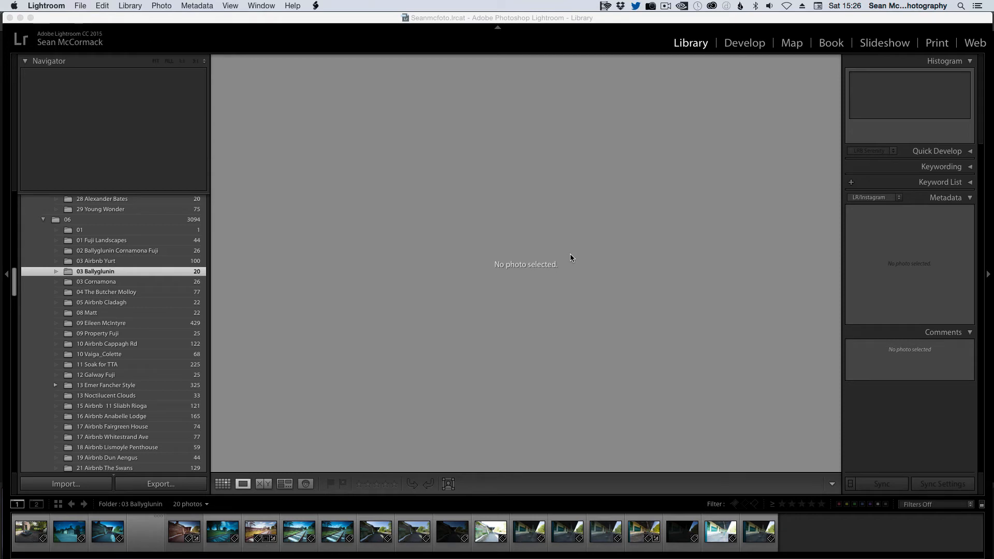
{"action": "mouse_move", "coordinate": [563, 246]}
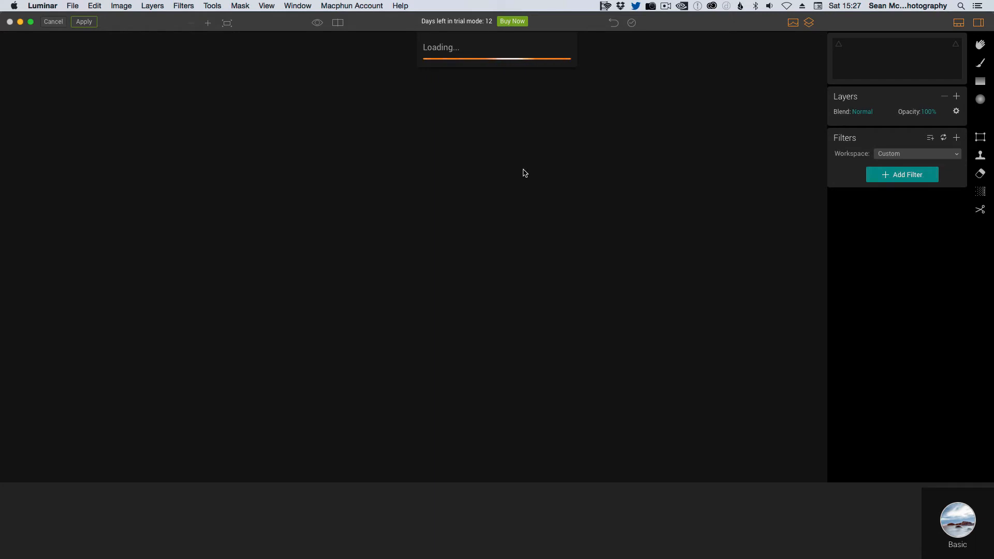
{"action": "mouse_move", "coordinate": [521, 176]}
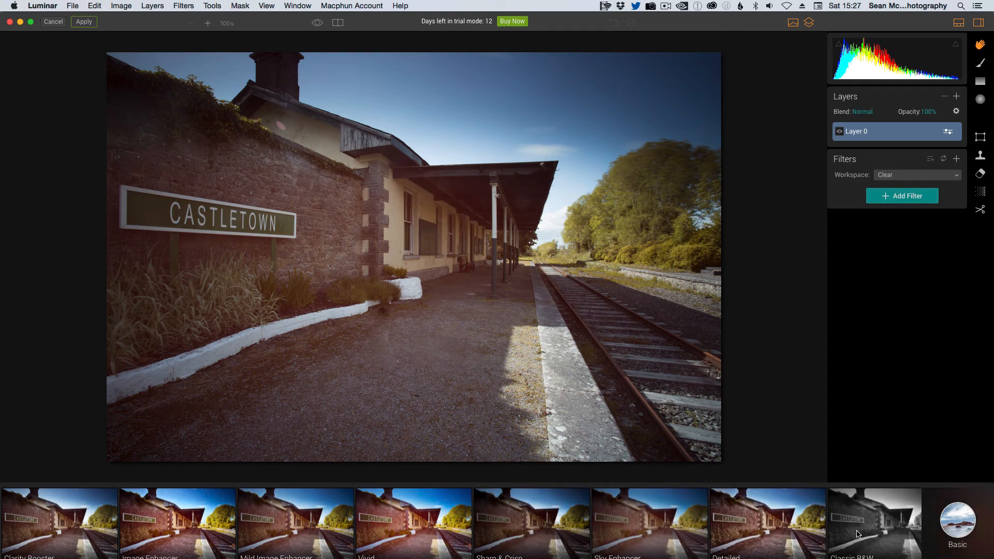
- Apply the Classic B&W preset to the station photo and return it to Lightroom
{"action": "left_click", "coordinate": [874, 522]}
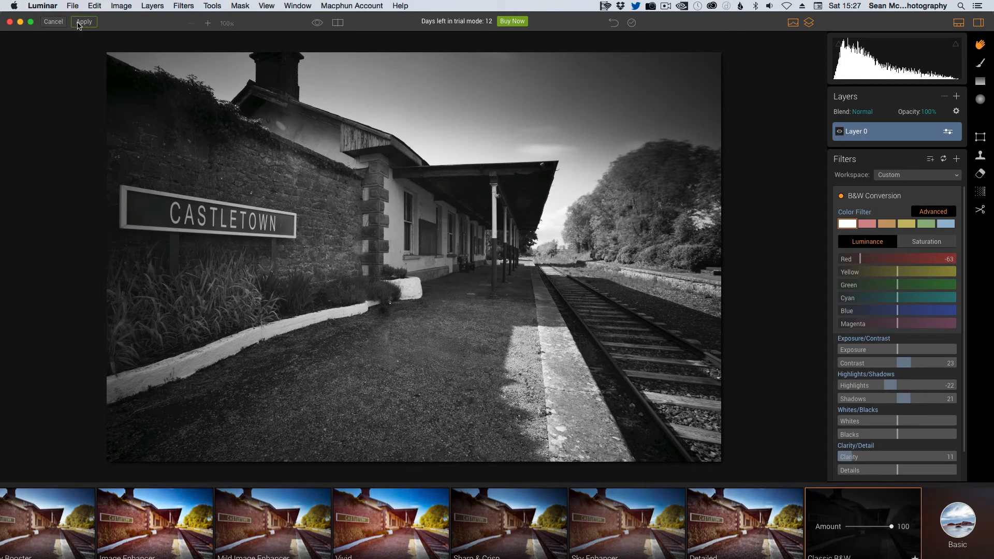
{"action": "left_click", "coordinate": [84, 21]}
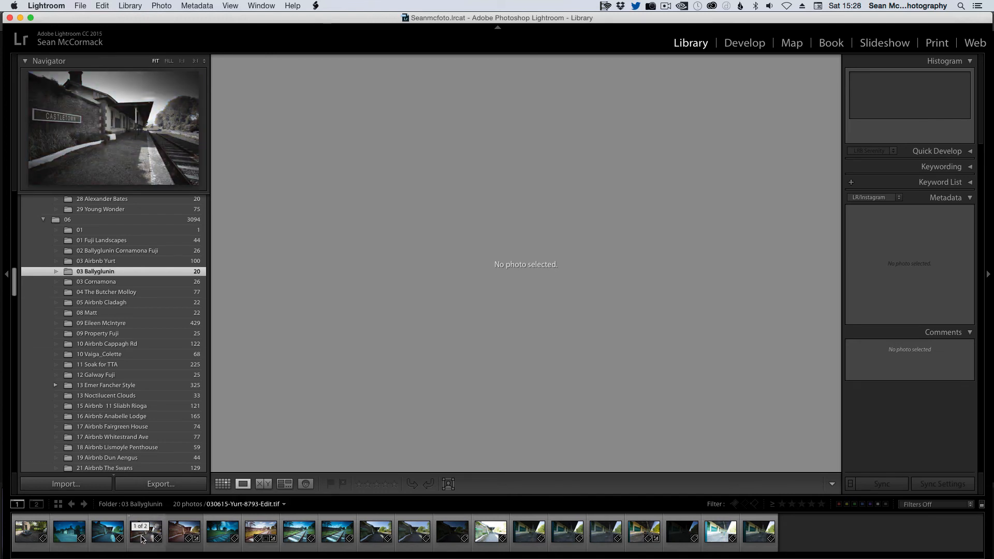
- Show the new black-and-white -Edit.tif copy large in Loupe view
{"action": "left_click", "coordinate": [145, 532]}
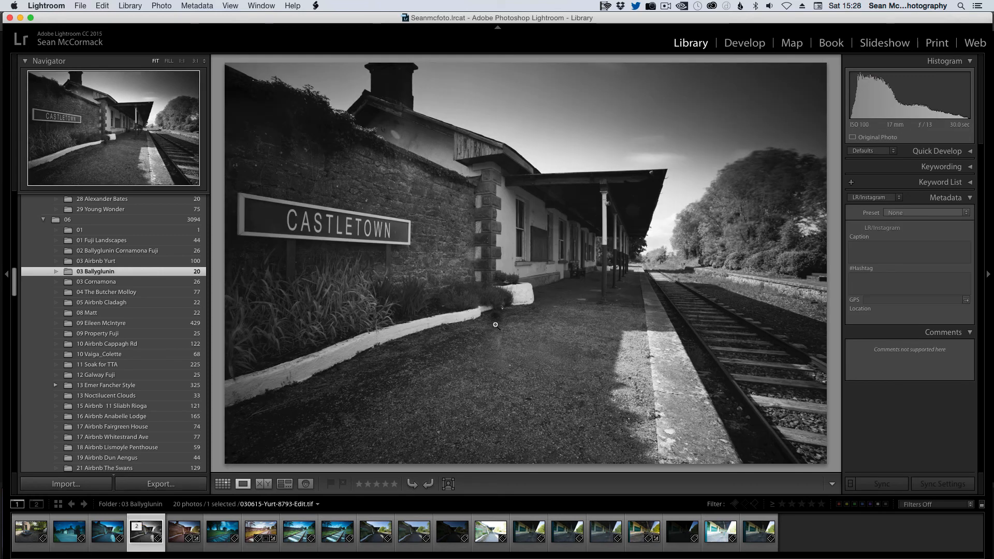
{"action": "mouse_move", "coordinate": [468, 322]}
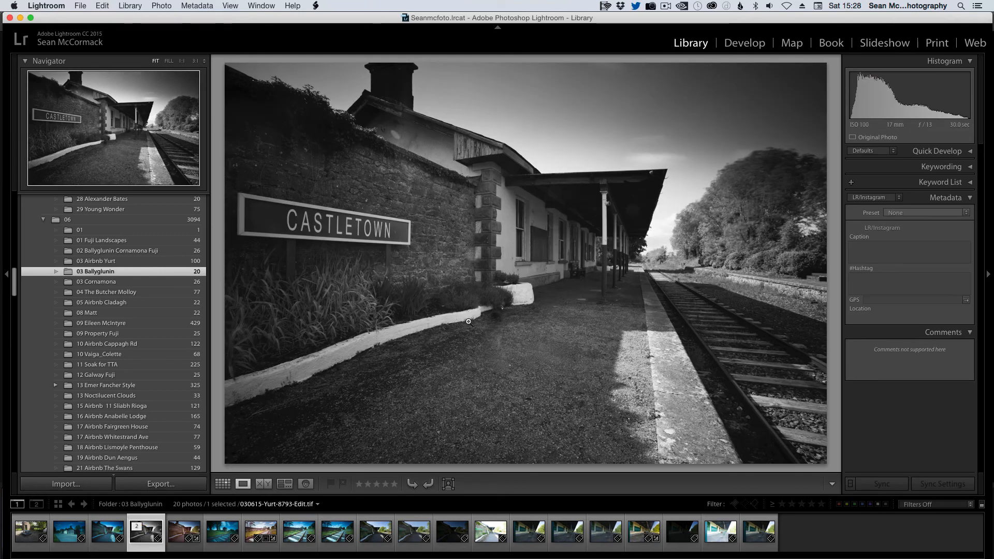
{"action": "mouse_move", "coordinate": [8, 275]}
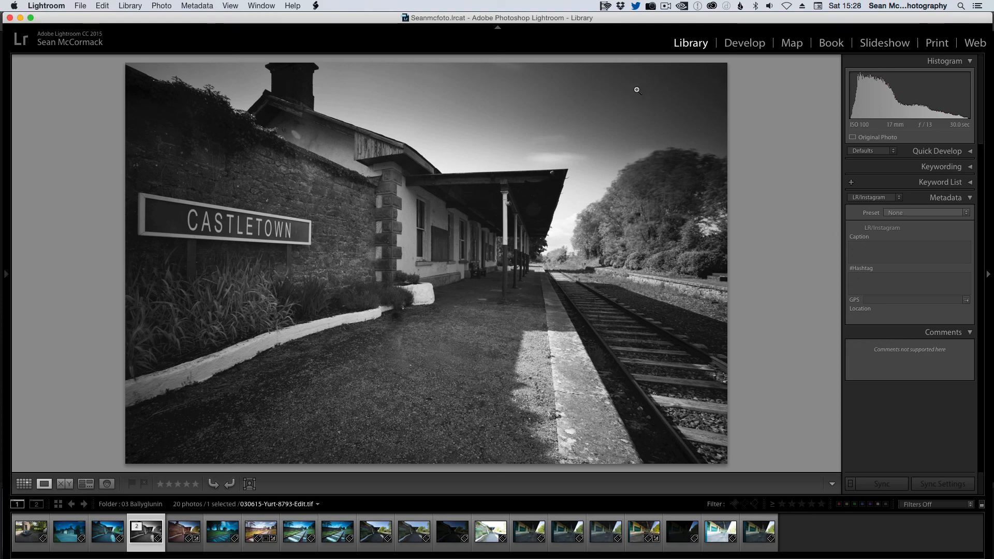
{"action": "mouse_move", "coordinate": [644, 81]}
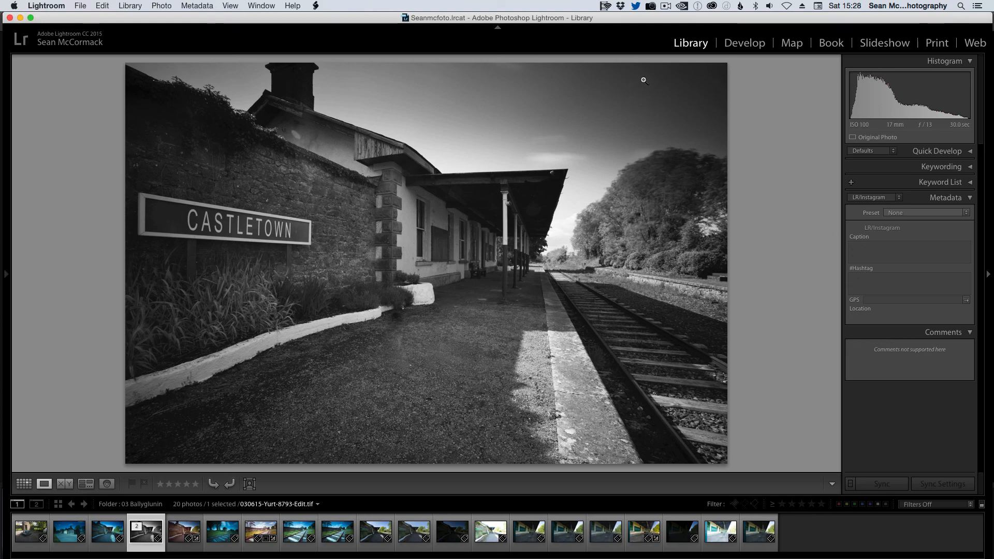